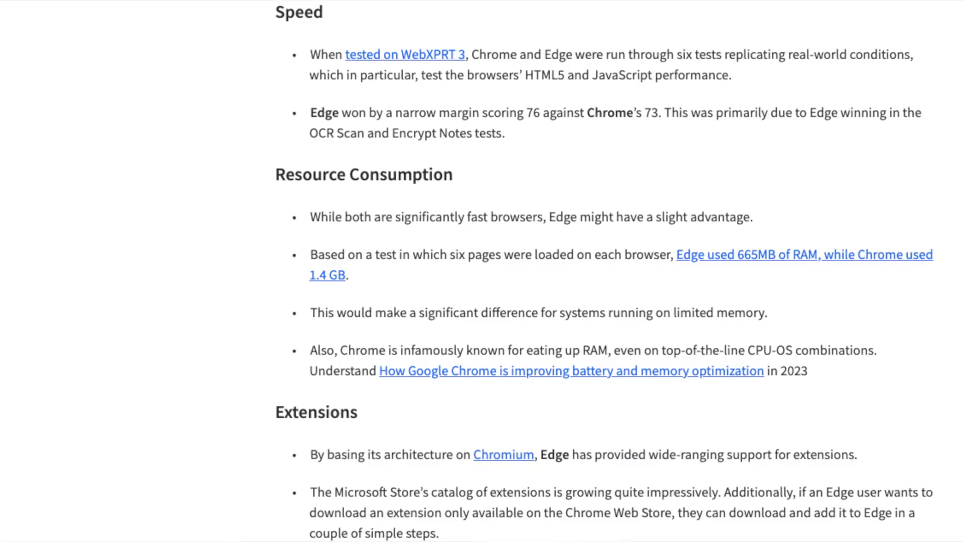
Step: Apply the sunset landscape thumbnail as the new tab page background
scroll("down", 3)
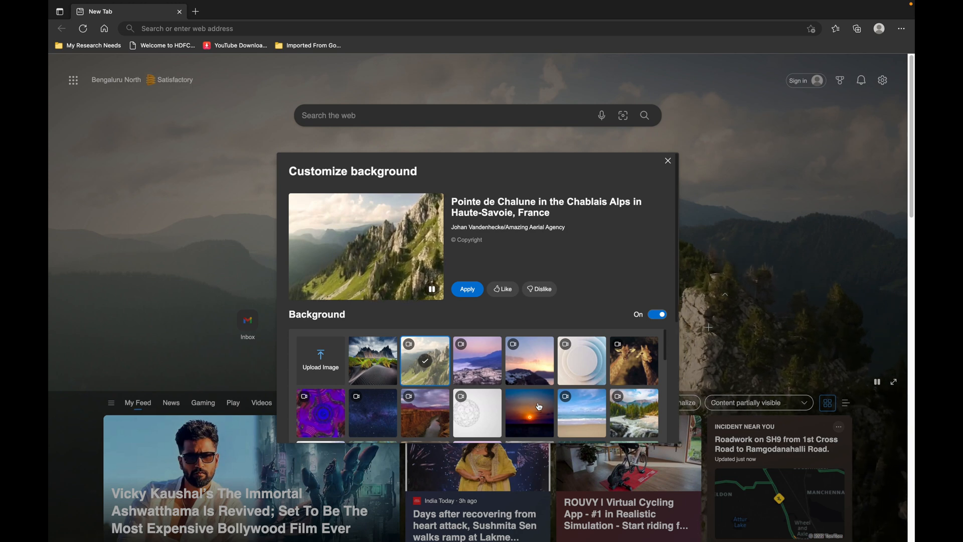
left_click(529, 412)
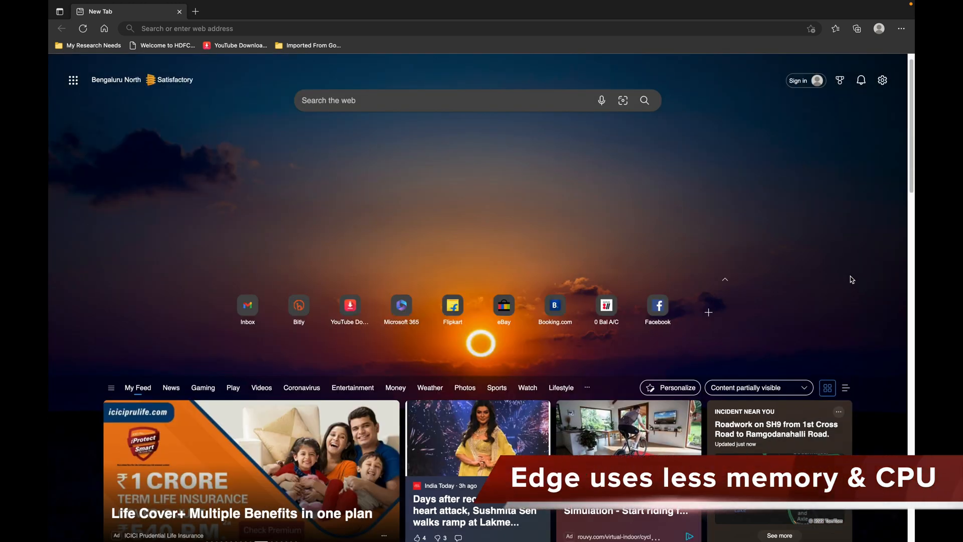
scroll("down", 3)
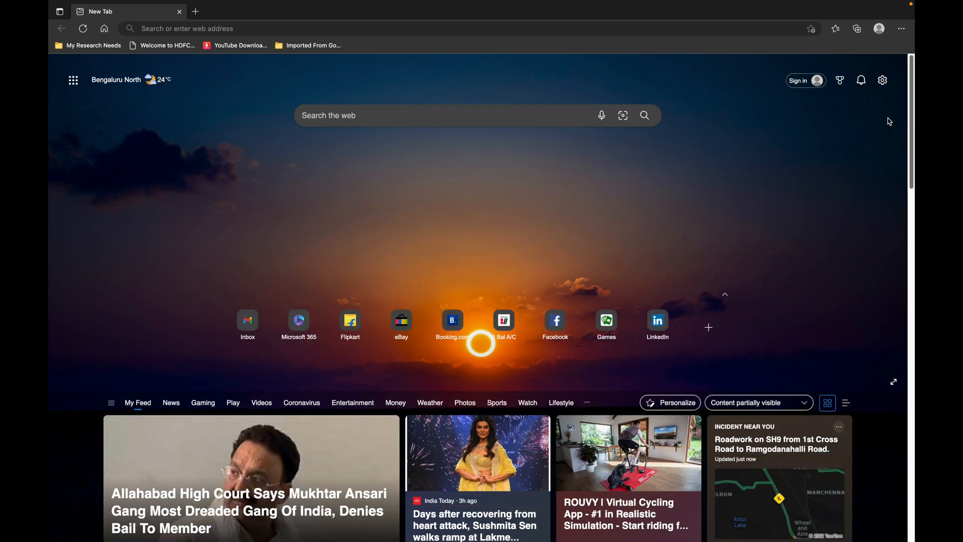
mouse_move(699, 189)
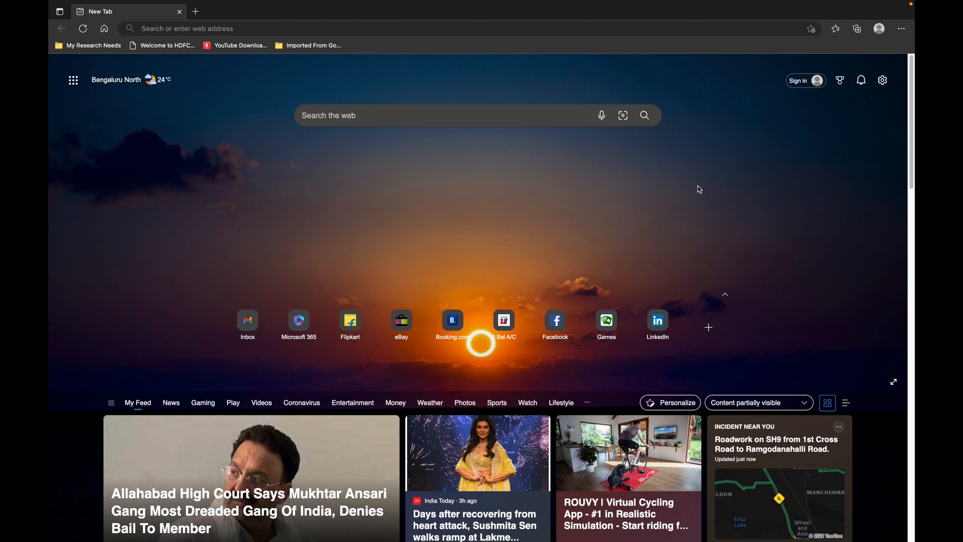
Step: Go to Settings > Privacy, Search, and Services and reach the Services section
left_click(901, 28)
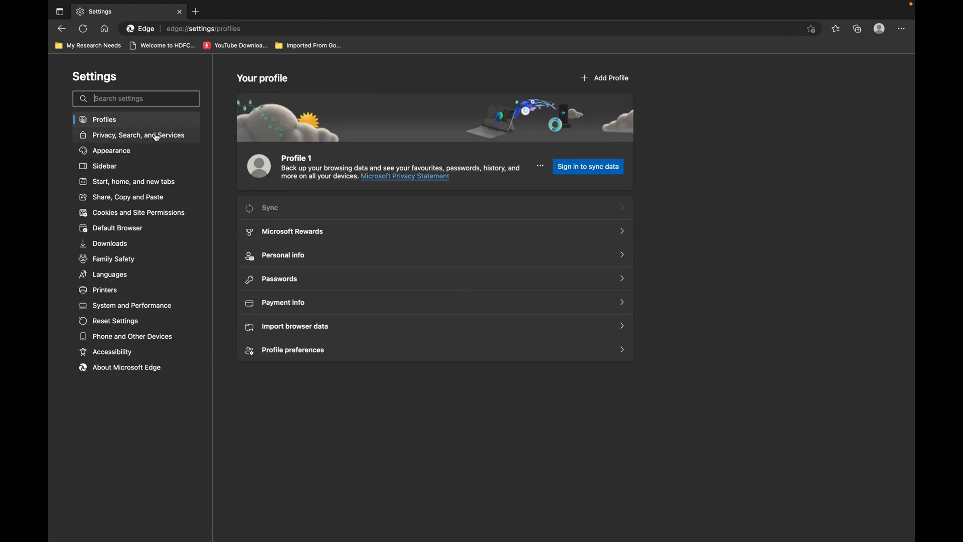
left_click(139, 134)
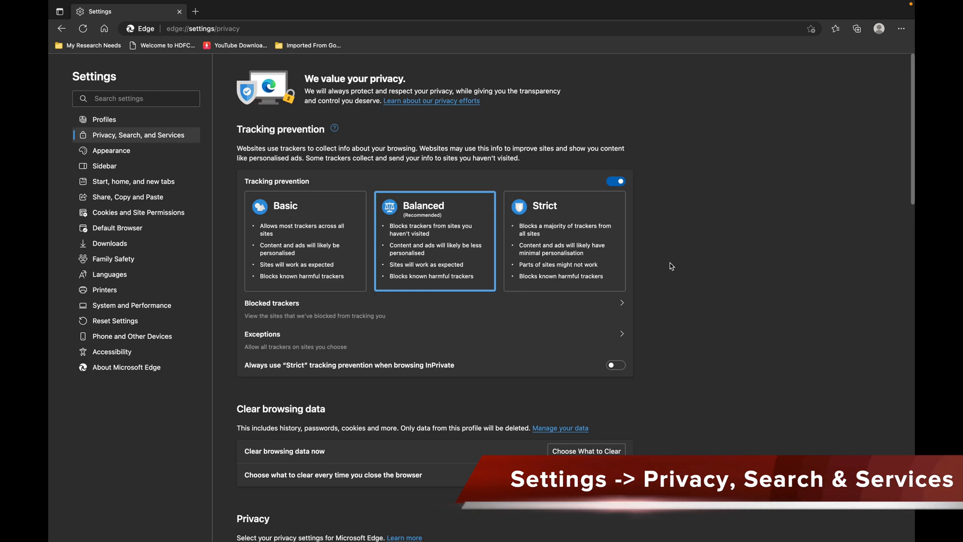
scroll("down", 3)
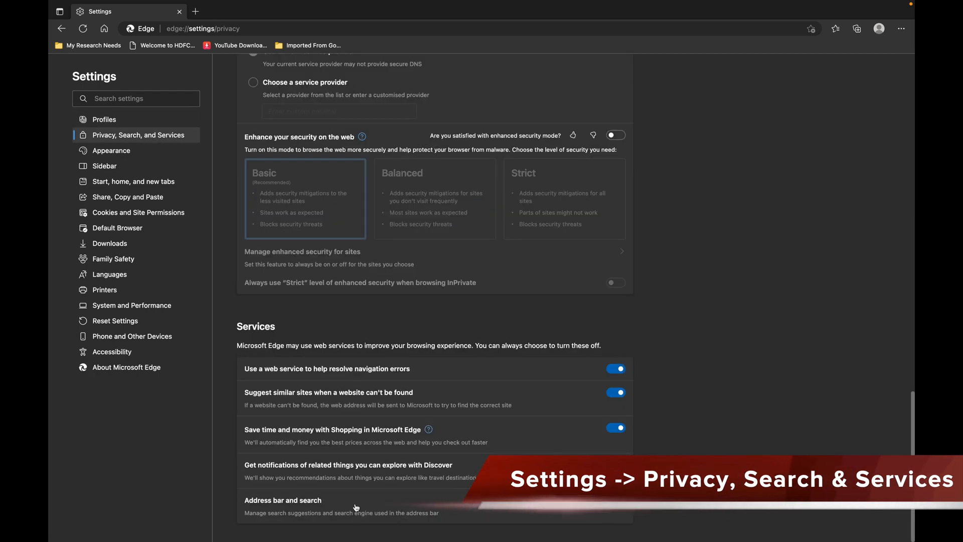
Step: In Manage search engines, remove Yahoo! India, DuckDuckGo and Яндекс, keeping Bing and Google
left_click(283, 500)
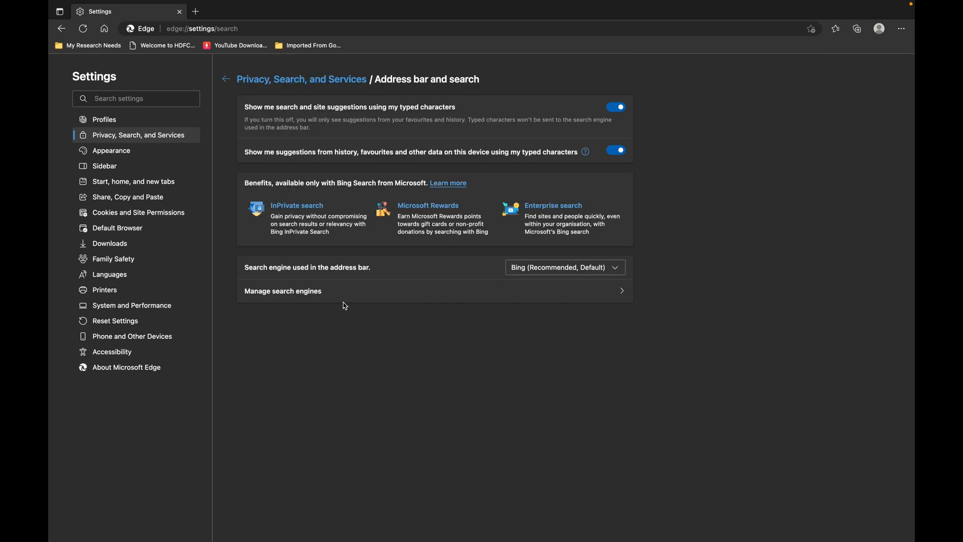
mouse_move(310, 278)
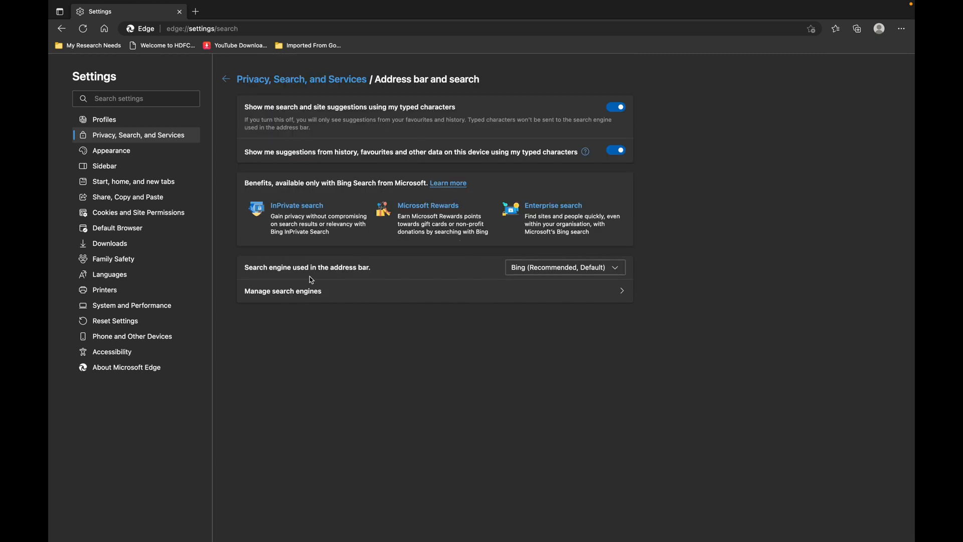
mouse_move(452, 315)
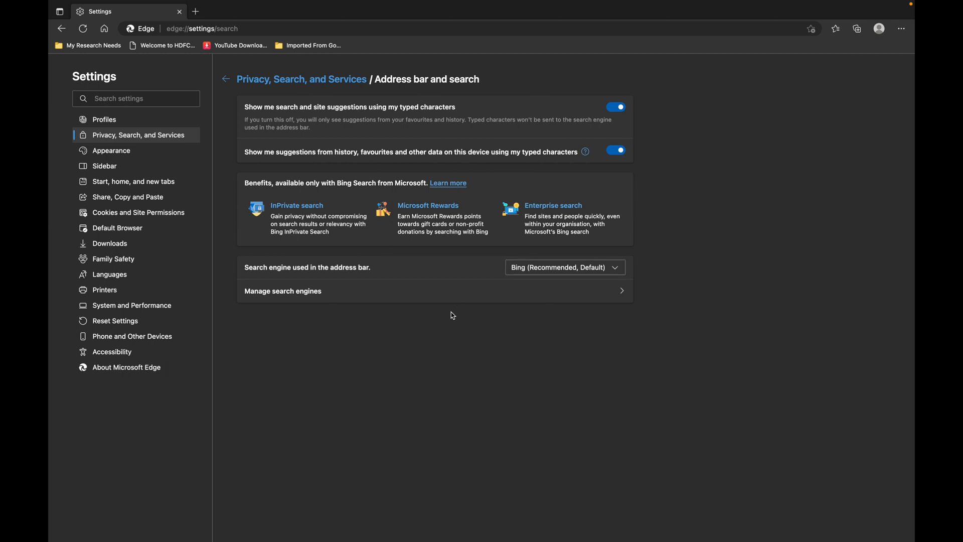
left_click(283, 291)
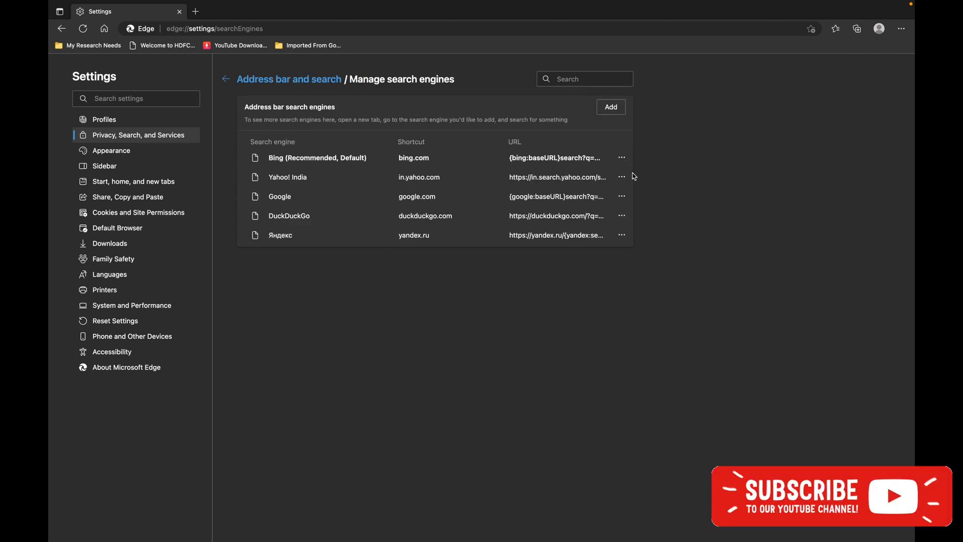
left_click(621, 176)
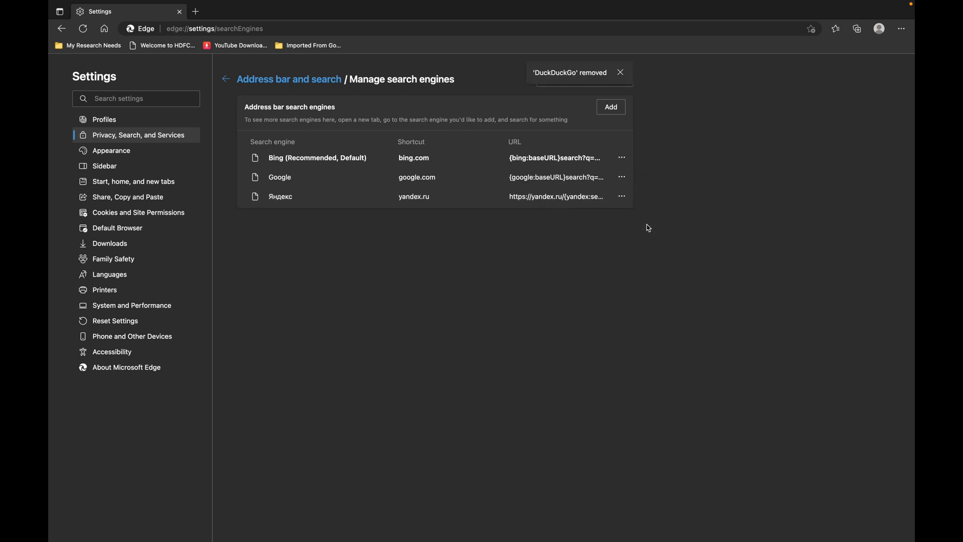
left_click(226, 78)
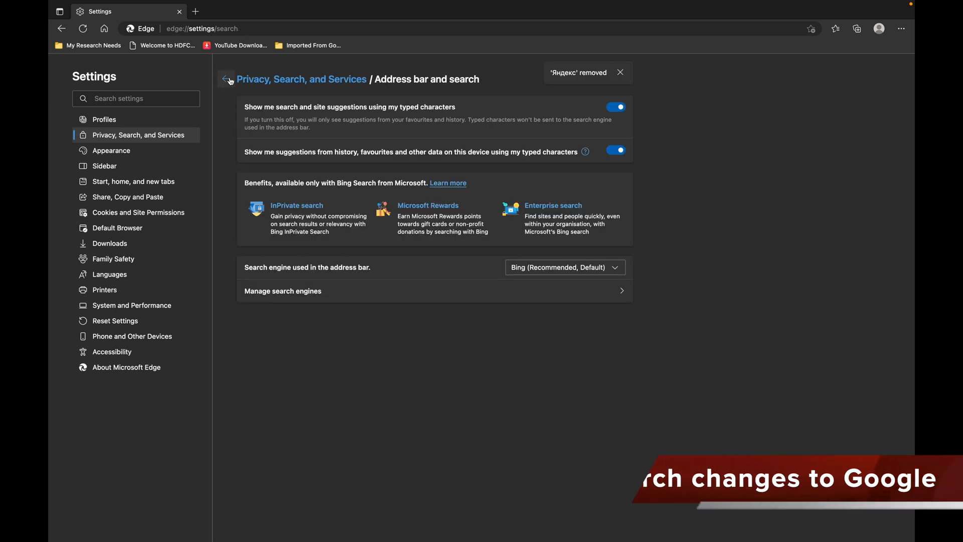
Step: Choose Google as the address-bar search engine and Address bar for new-tab searches
left_click(561, 266)
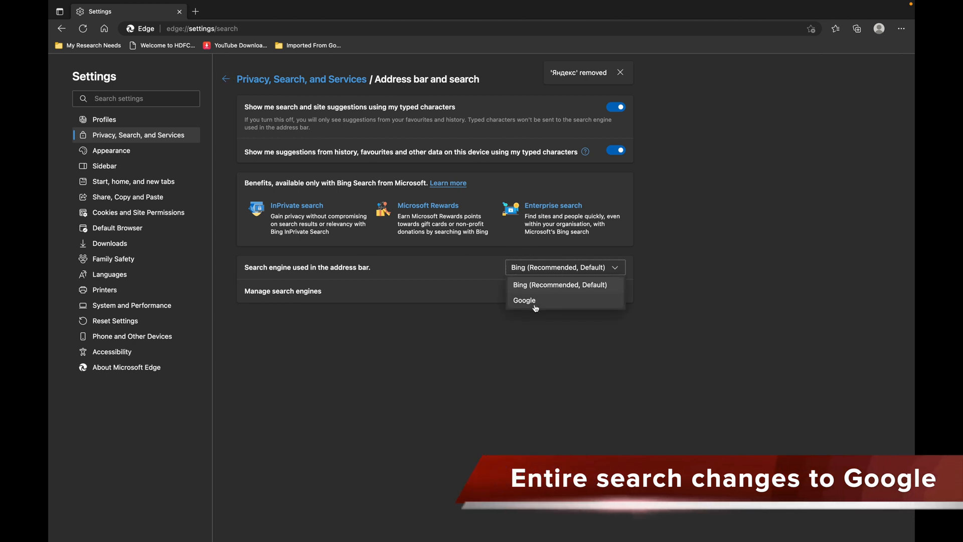
left_click(523, 300)
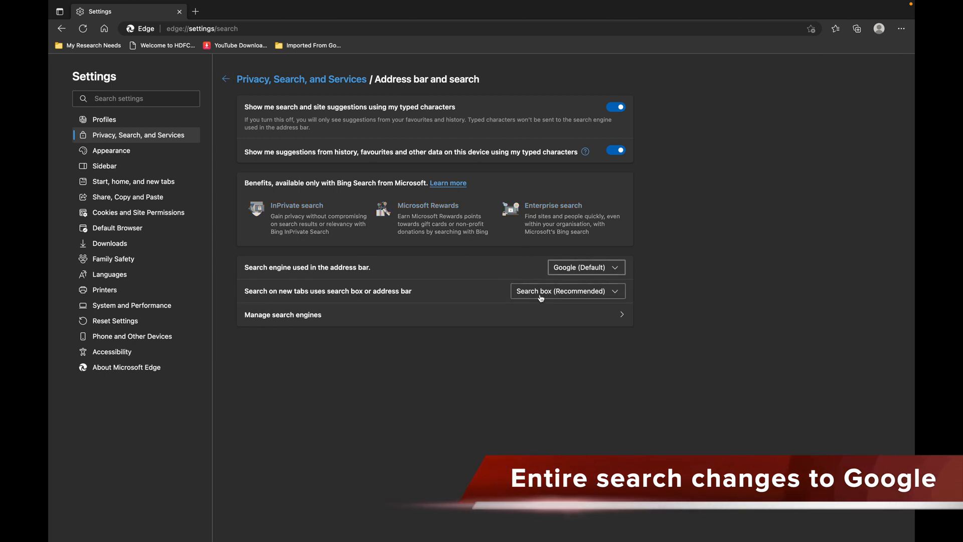
left_click(567, 290)
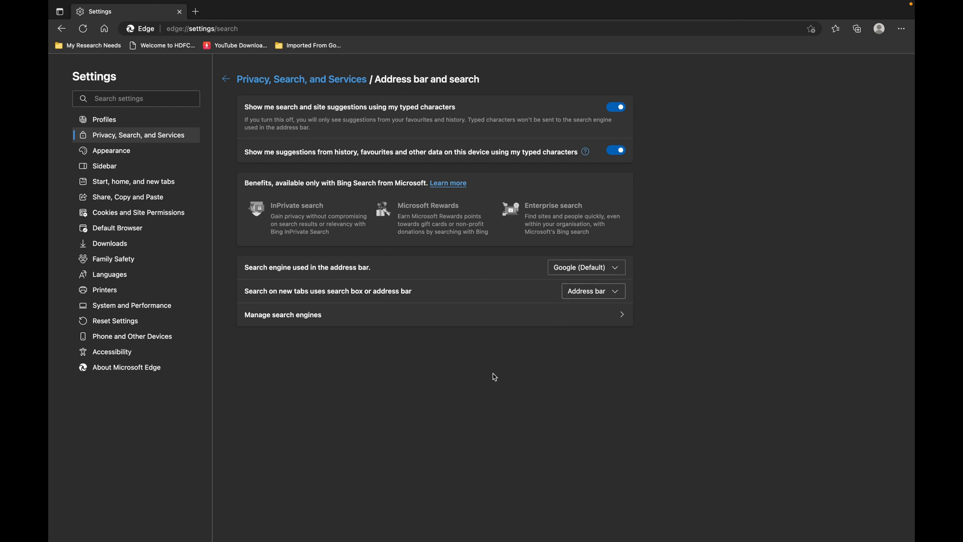
left_click(196, 11)
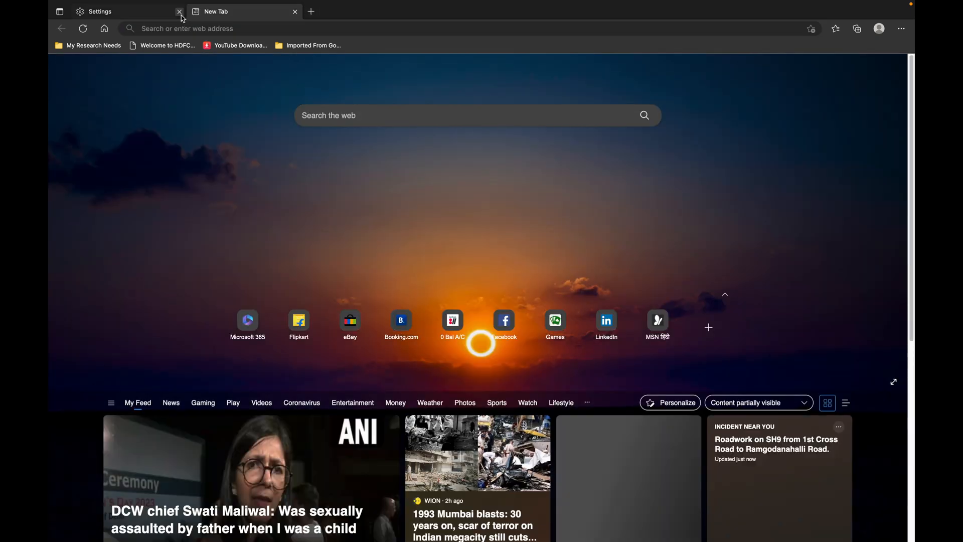
Step: Close Settings, search 'mumbai' from the address bar on Google, then go to Google Sign in
left_click(179, 11)
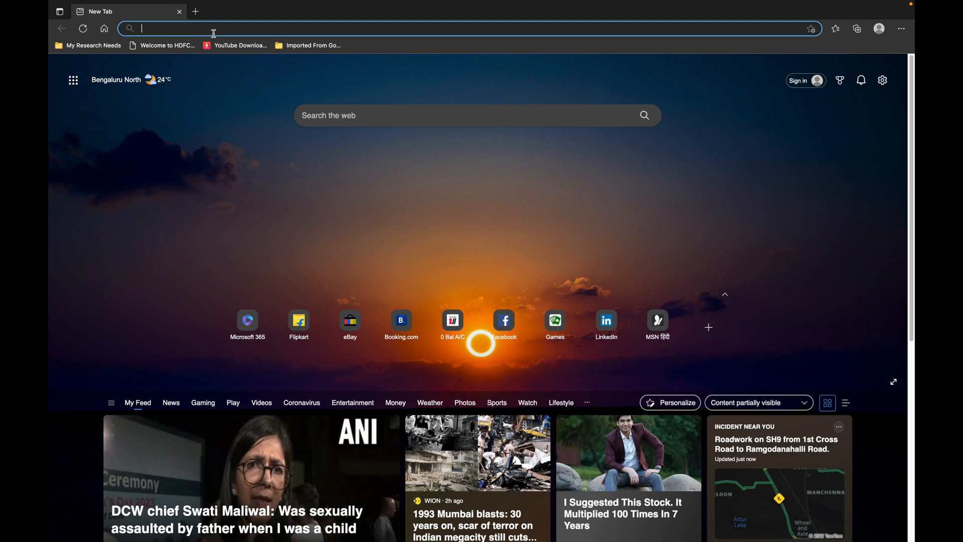
type("mumbai")
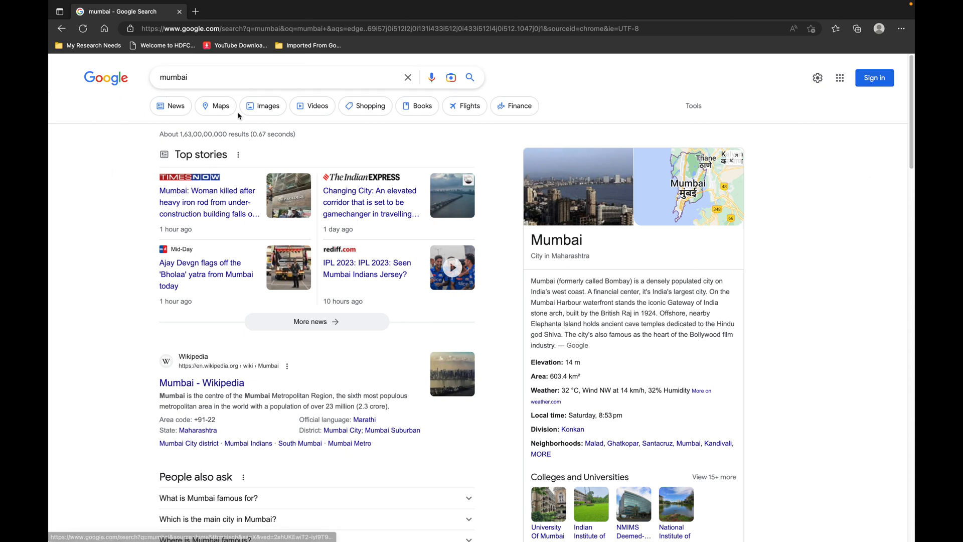
left_click(873, 77)
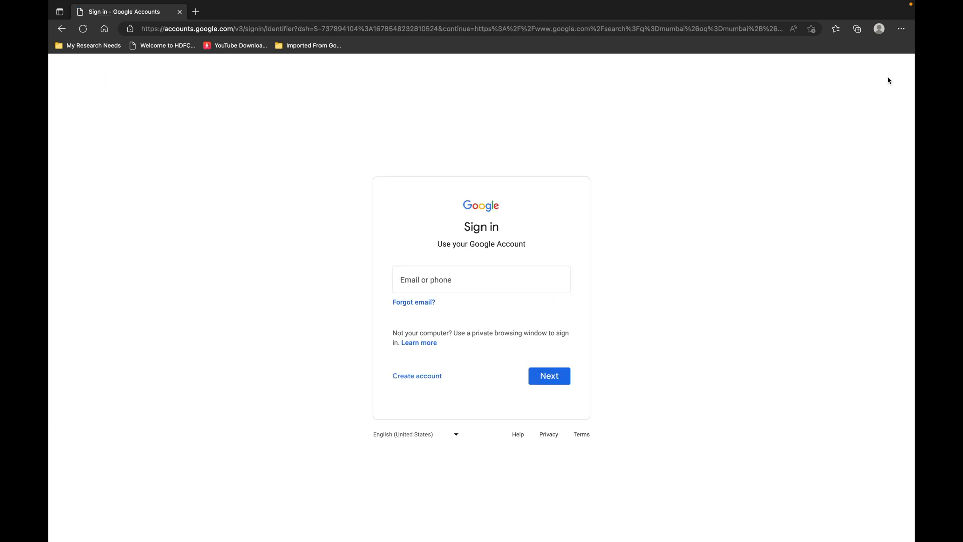
left_click(480, 279)
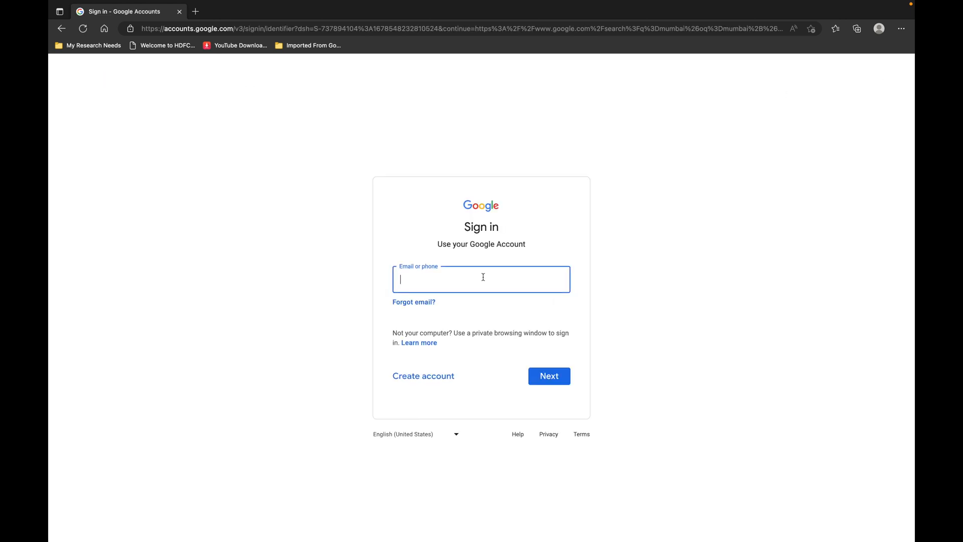
mouse_move(266, 203)
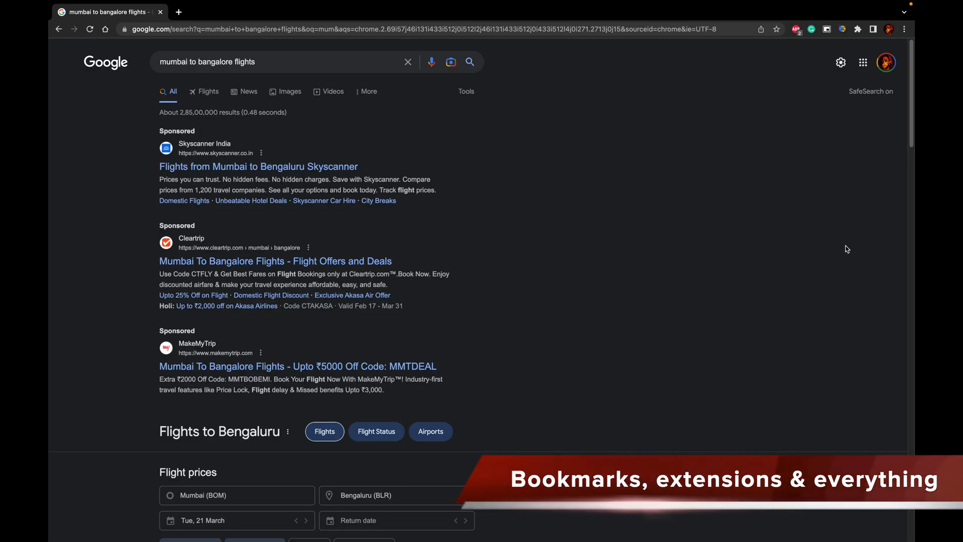
mouse_move(767, 200)
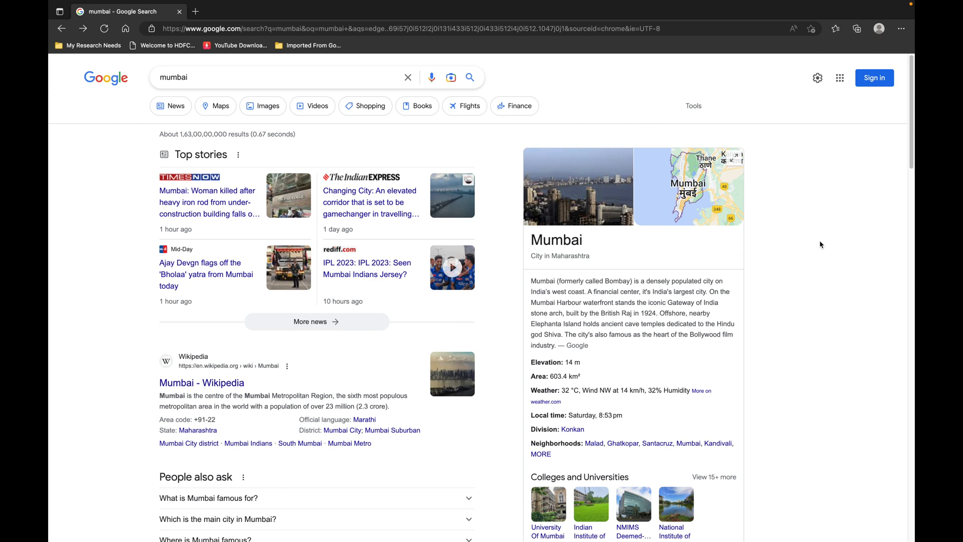
mouse_move(810, 59)
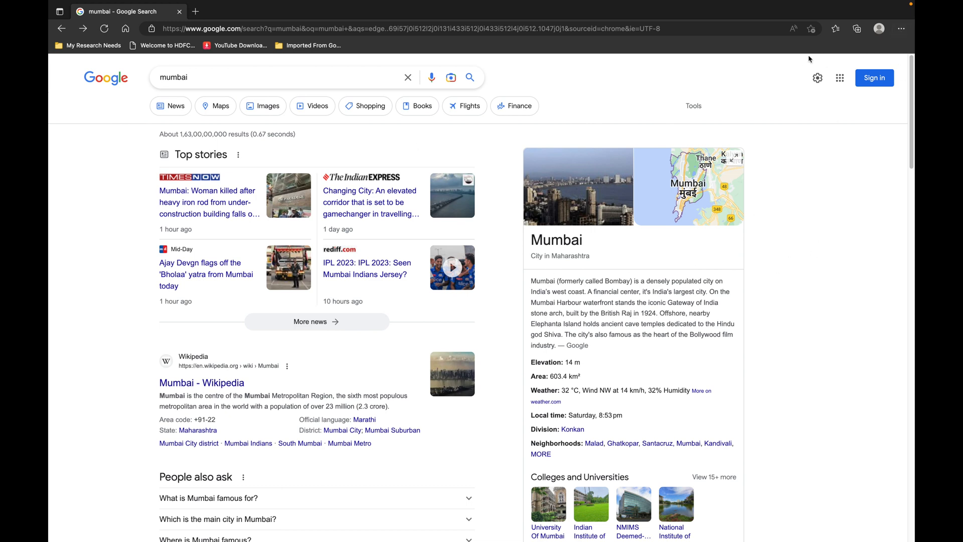
Step: Reach About Microsoft Edge via Help and Feedback, confirming the browser is up to date
left_click(902, 28)
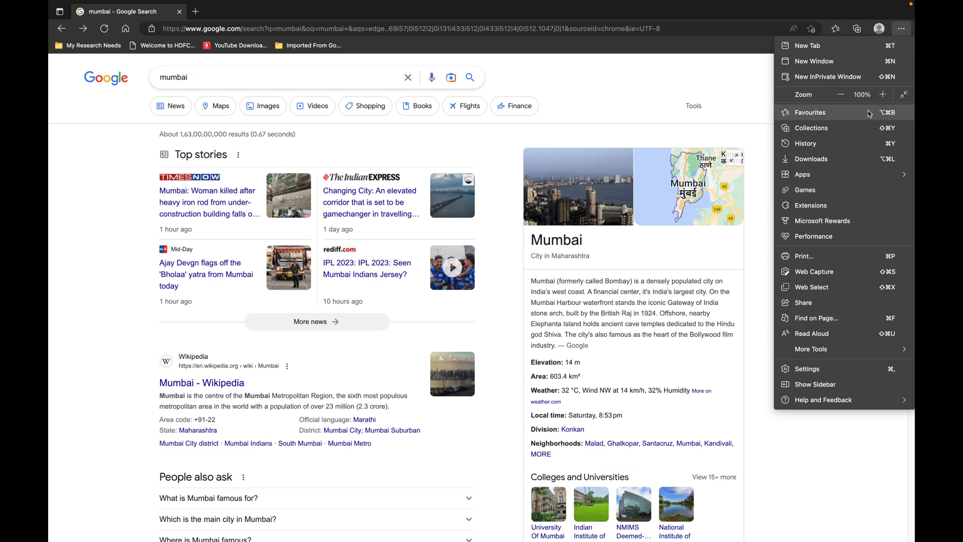
mouse_move(841, 349)
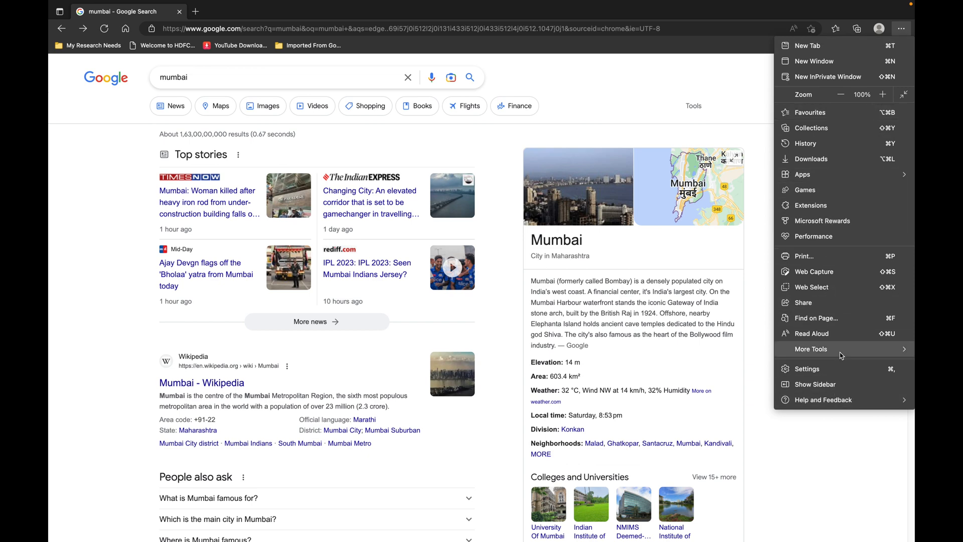
left_click(808, 368)
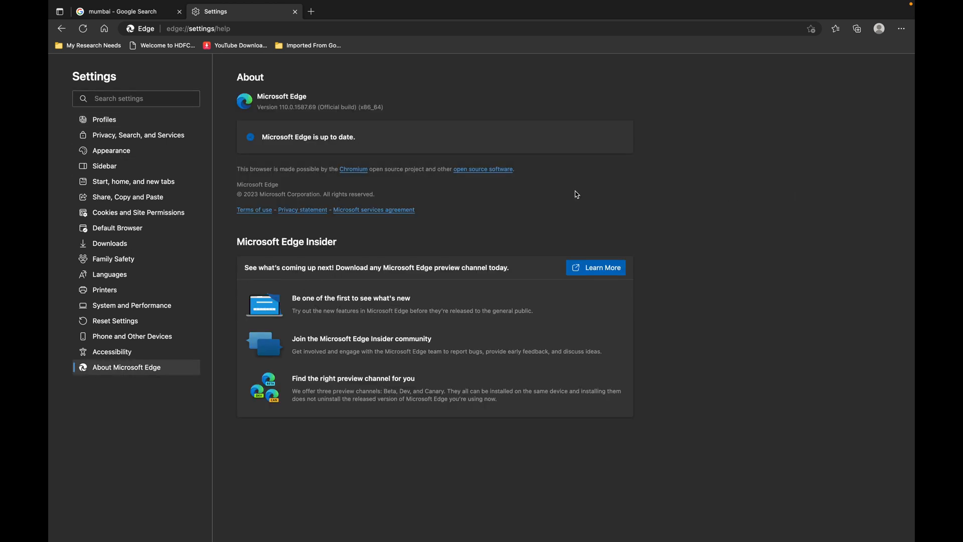
mouse_move(353, 169)
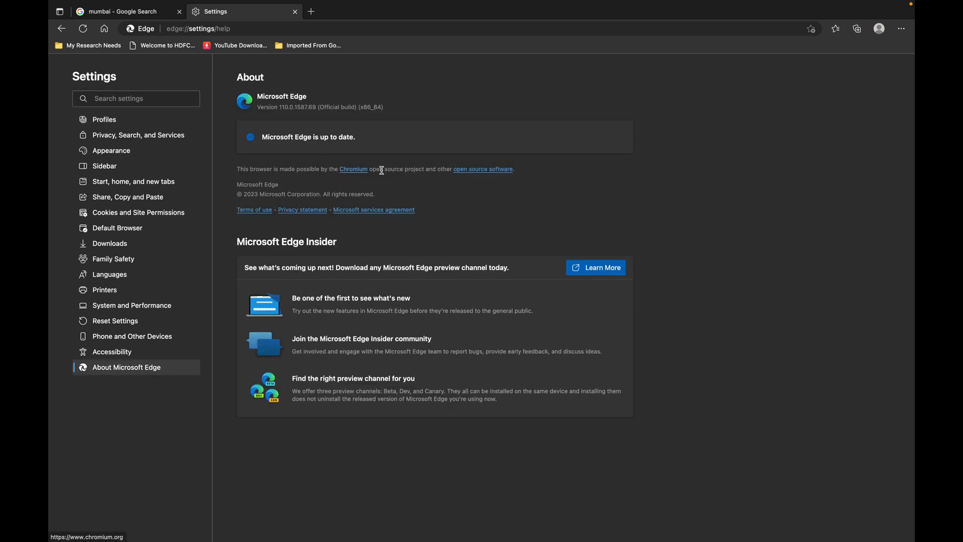
mouse_move(671, 188)
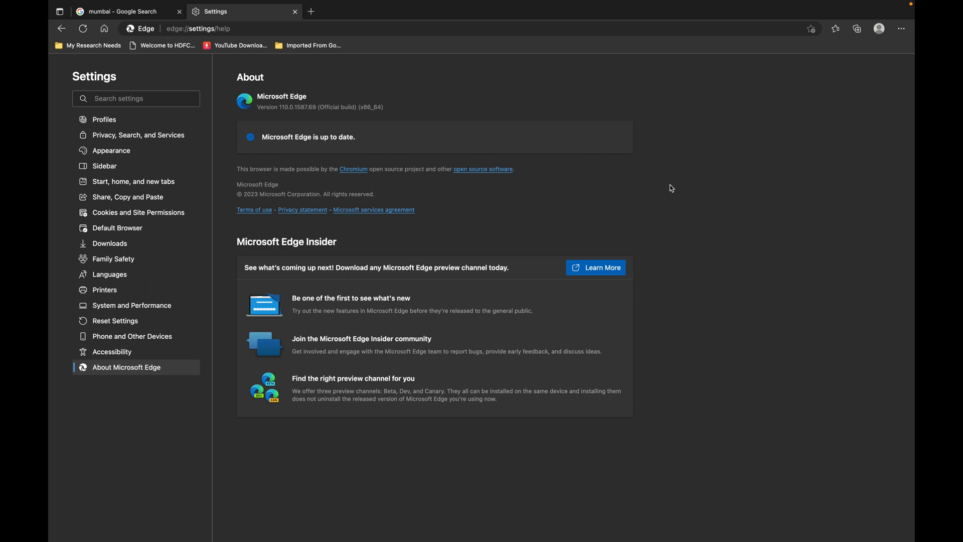